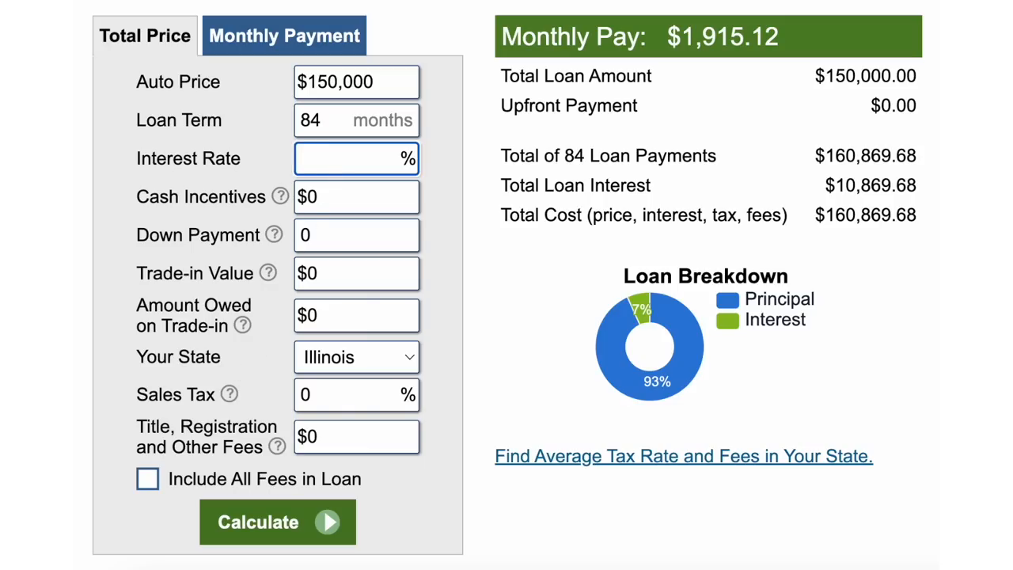
Recalculate the $150,000, 84-month loan at 10% interest, giving $2,490.18 monthly
{"action": "left_click", "coordinate": [277, 522]}
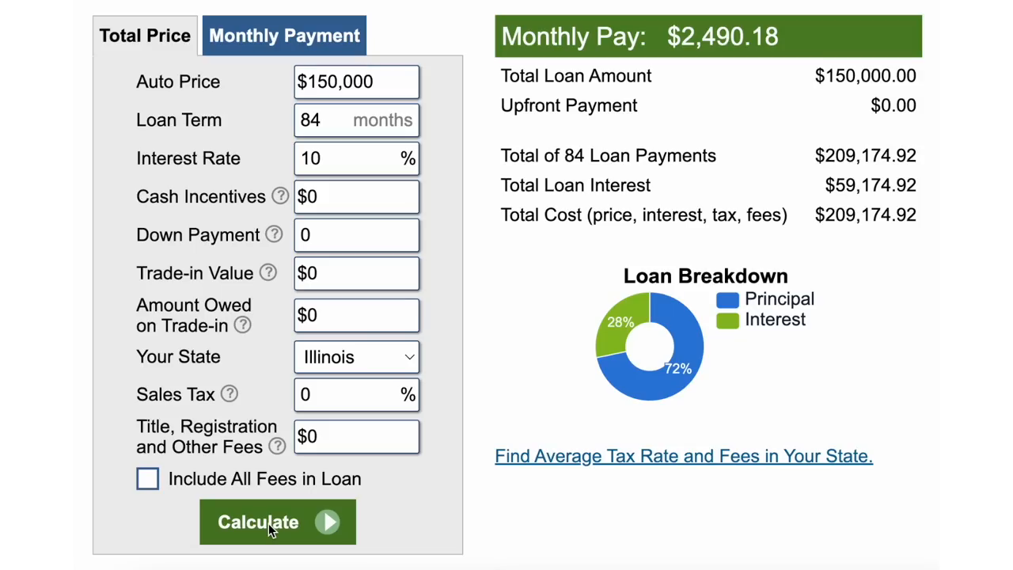